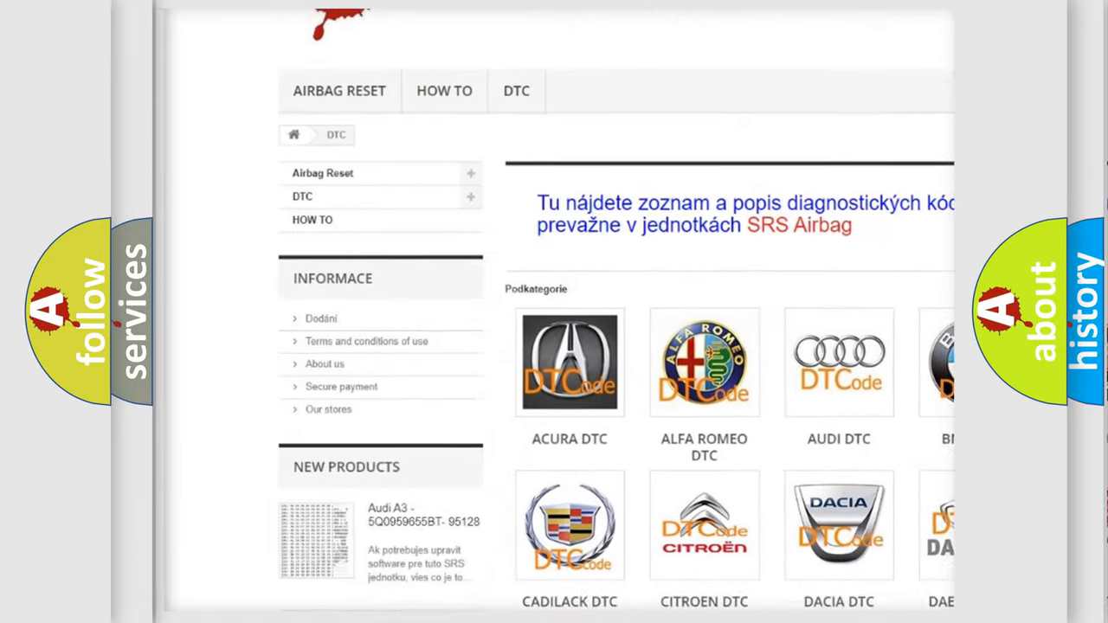
pyautogui.scroll(-3)
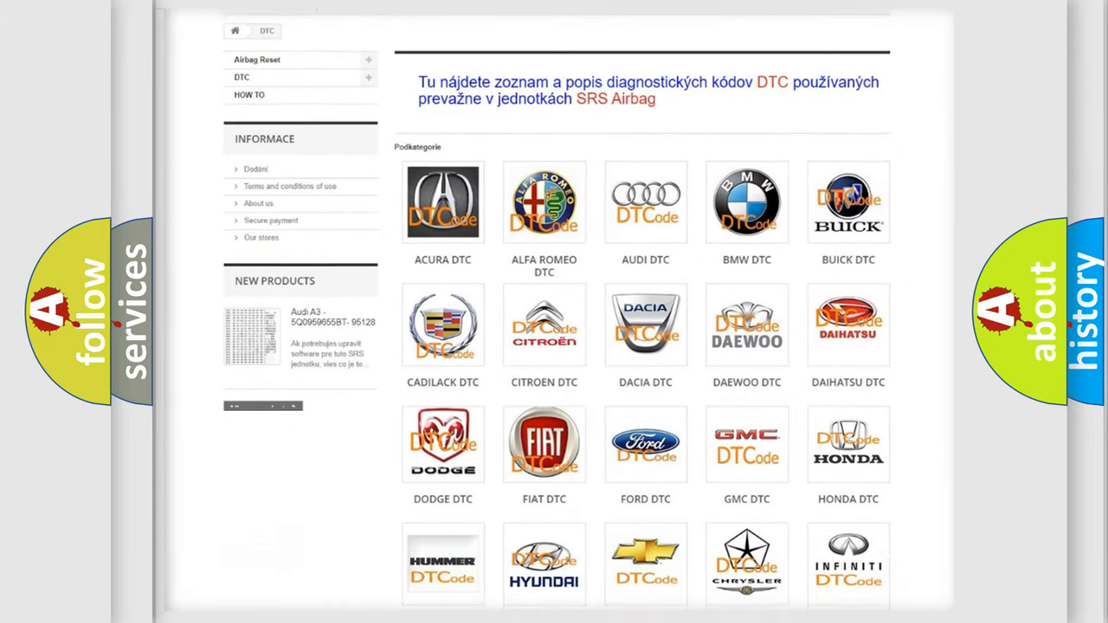
pyautogui.scroll(-3)
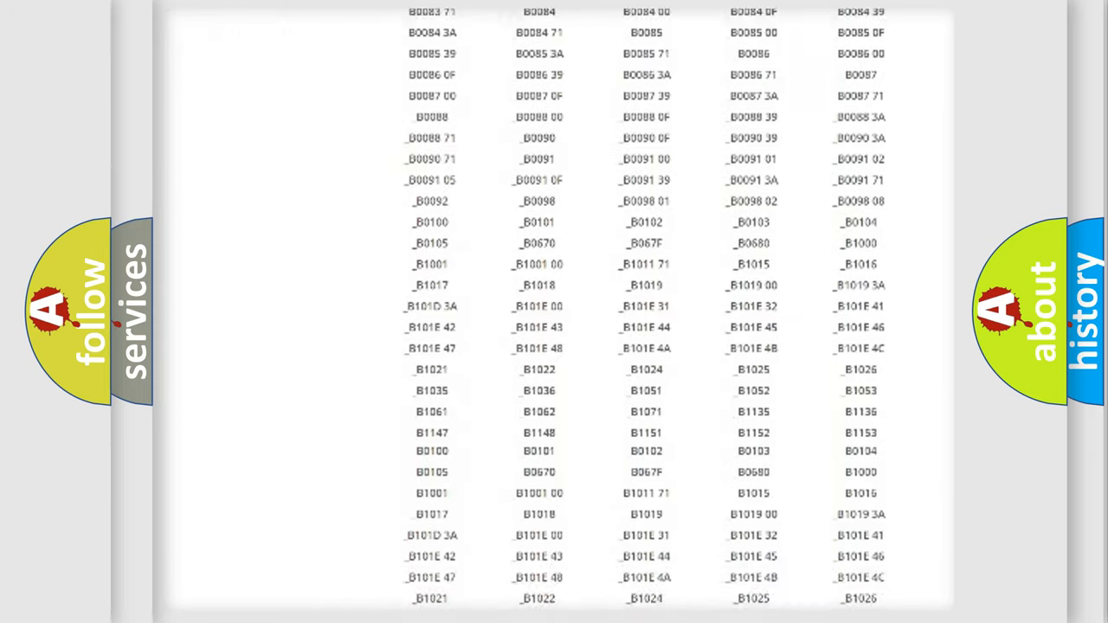
pyautogui.scroll(-3)
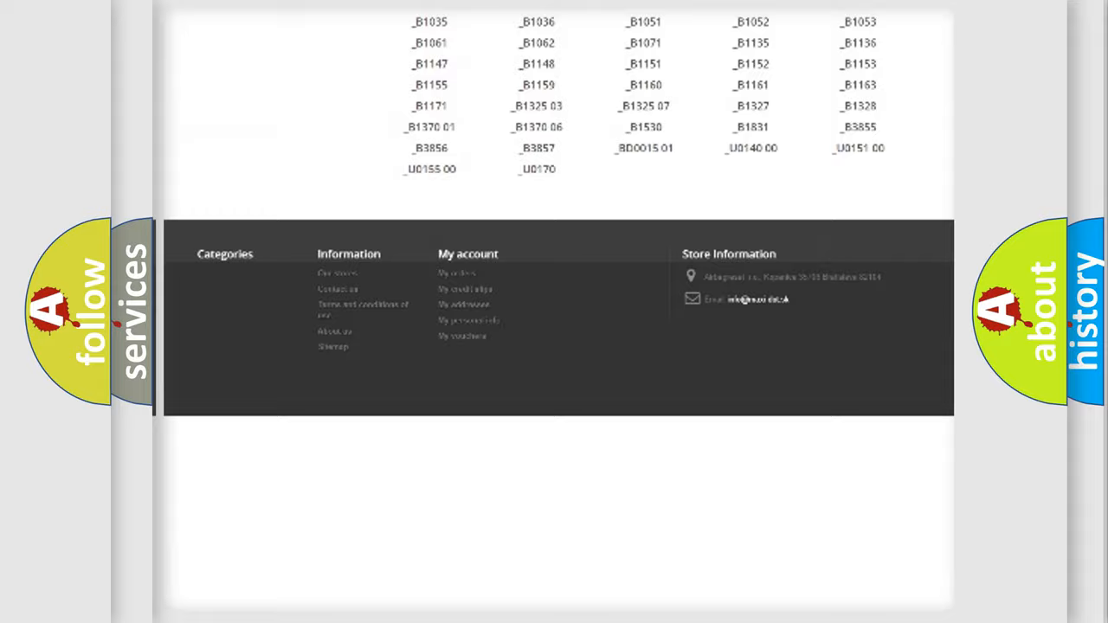
pyautogui.scroll(3)
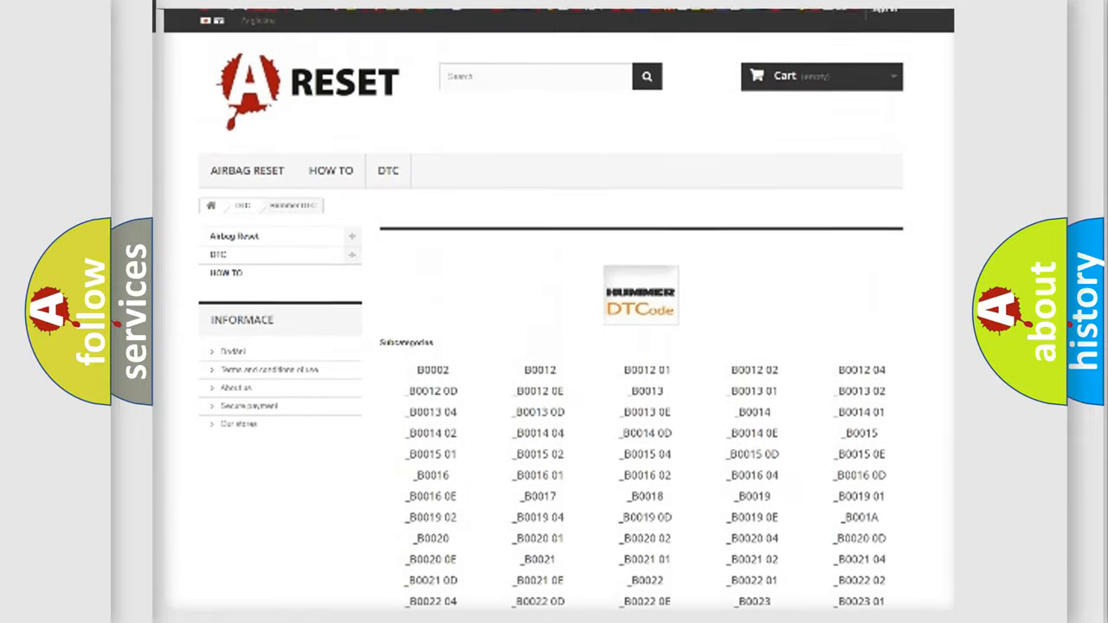